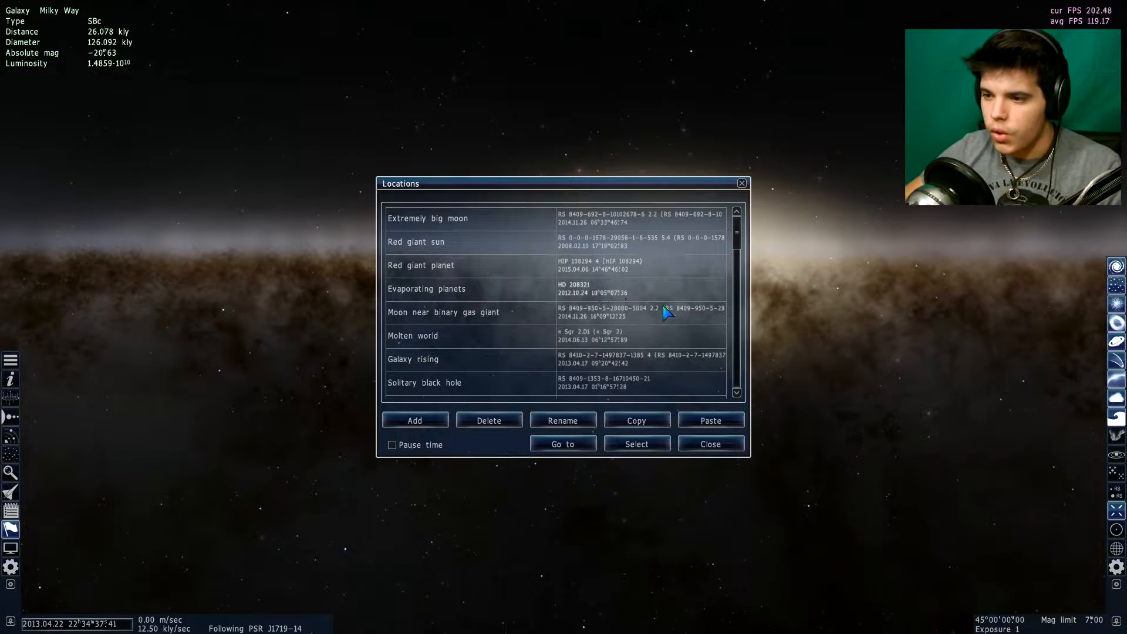
- Scroll the saved Locations list to find the Solitary black hole entry
scroll("down", 3)
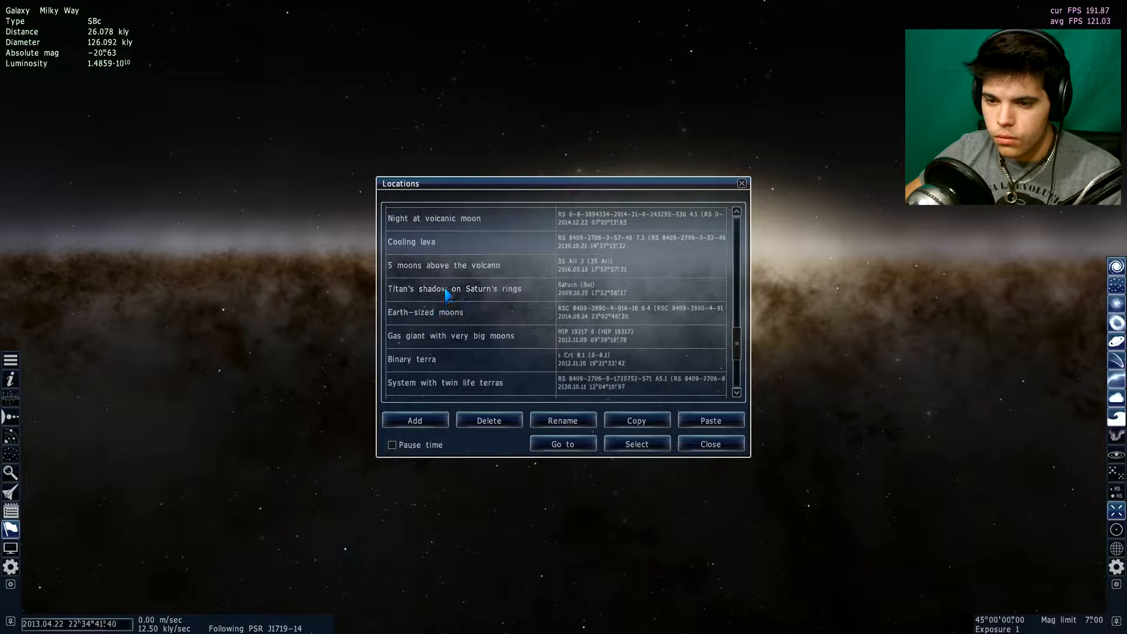
scroll("down", 3)
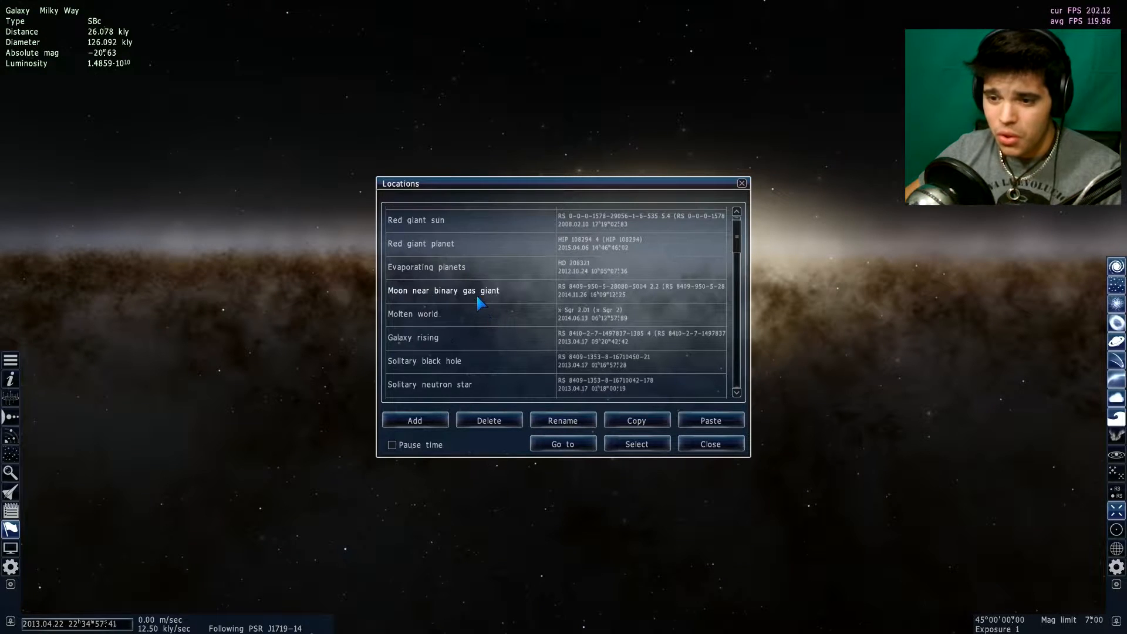
scroll("up", 3)
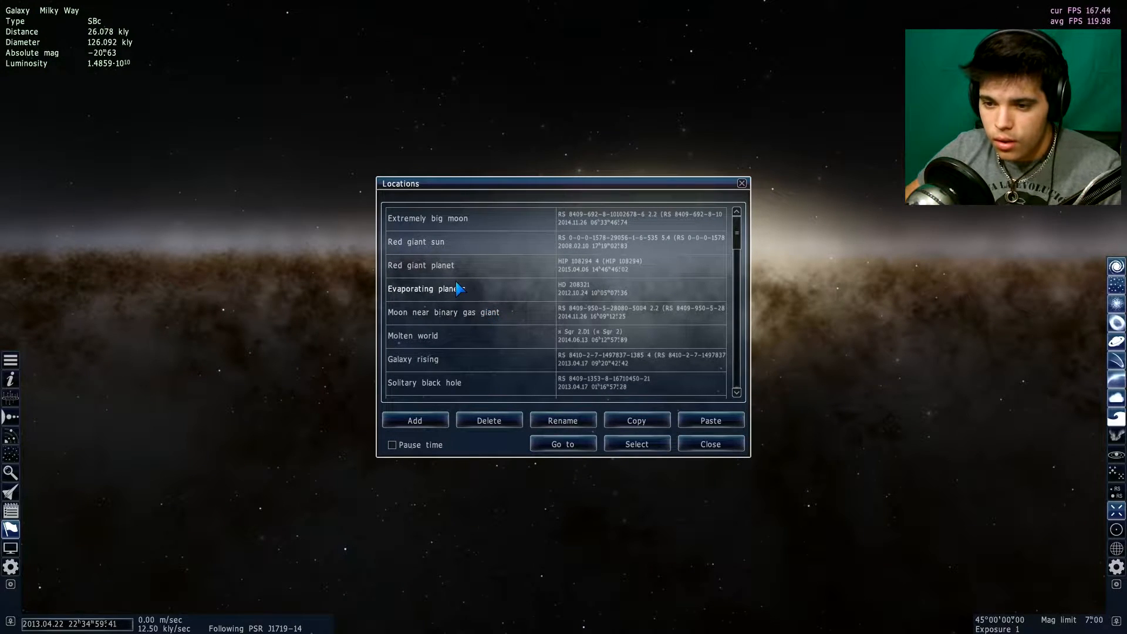
scroll("down", 3)
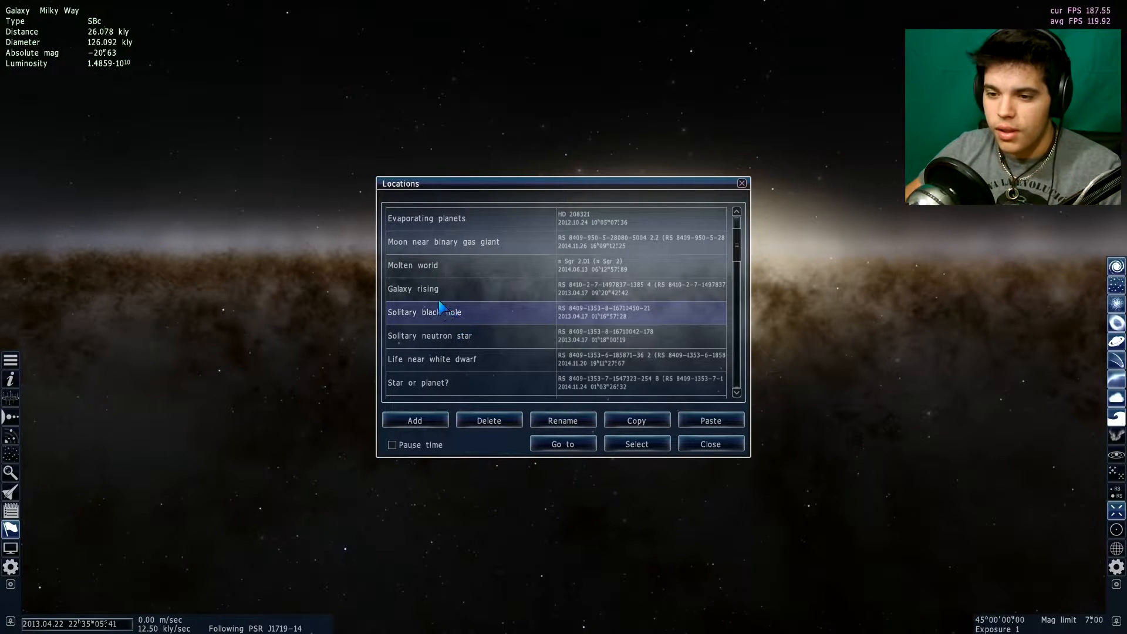
mouse_move(561, 366)
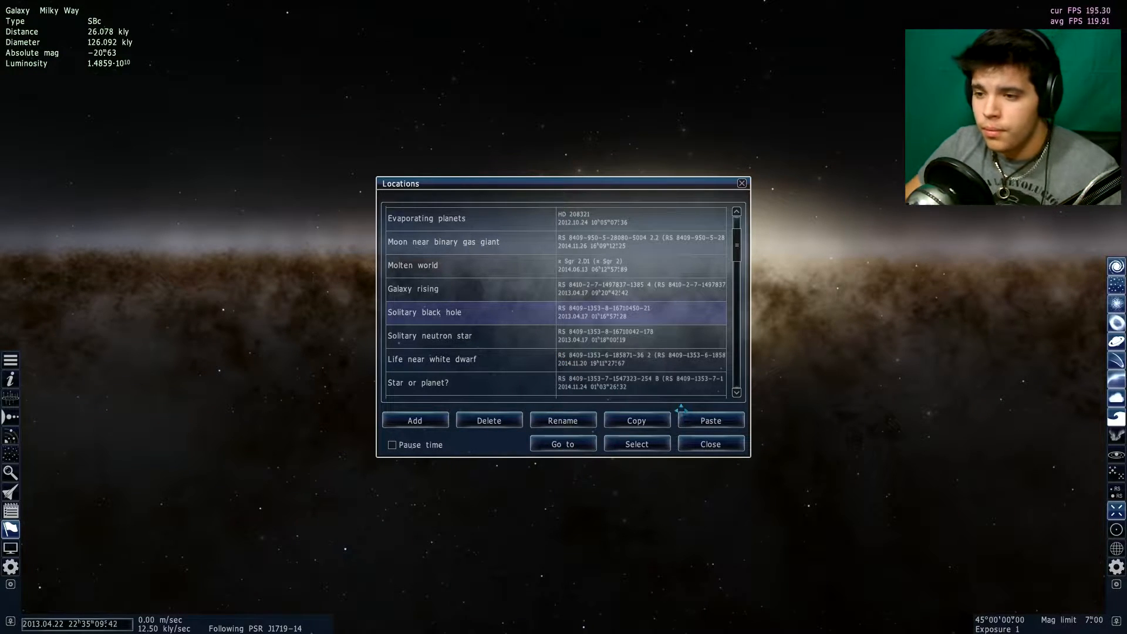
left_click(563, 444)
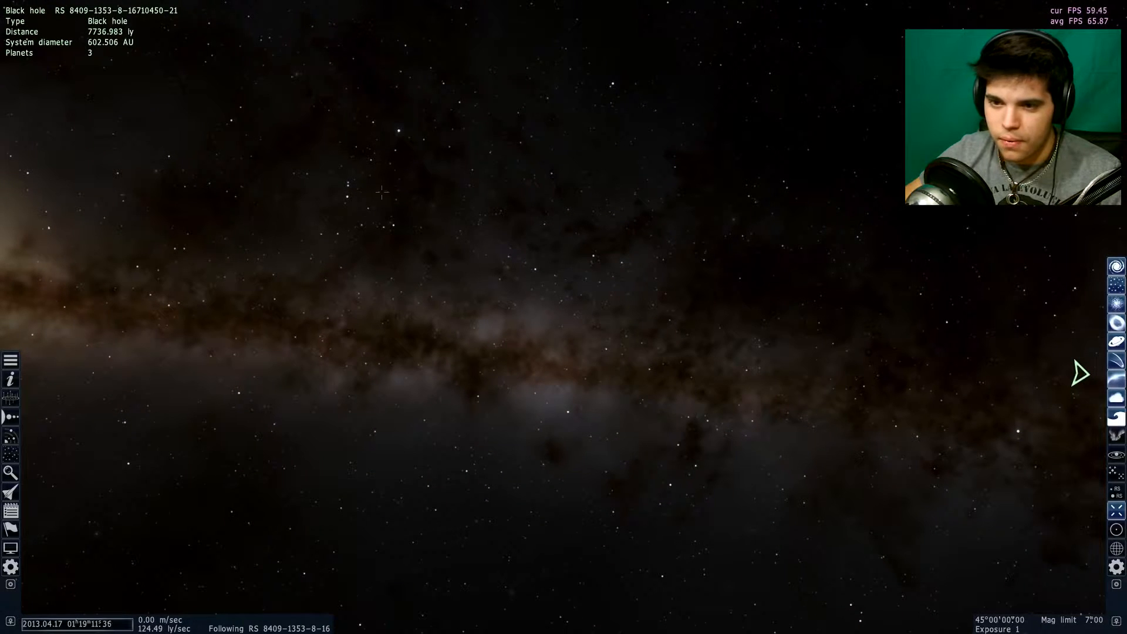
- Show the yellow dwarf's planets, inspect gas giant A6 and desert A3, then select ocean world A4
left_click(306, 176)
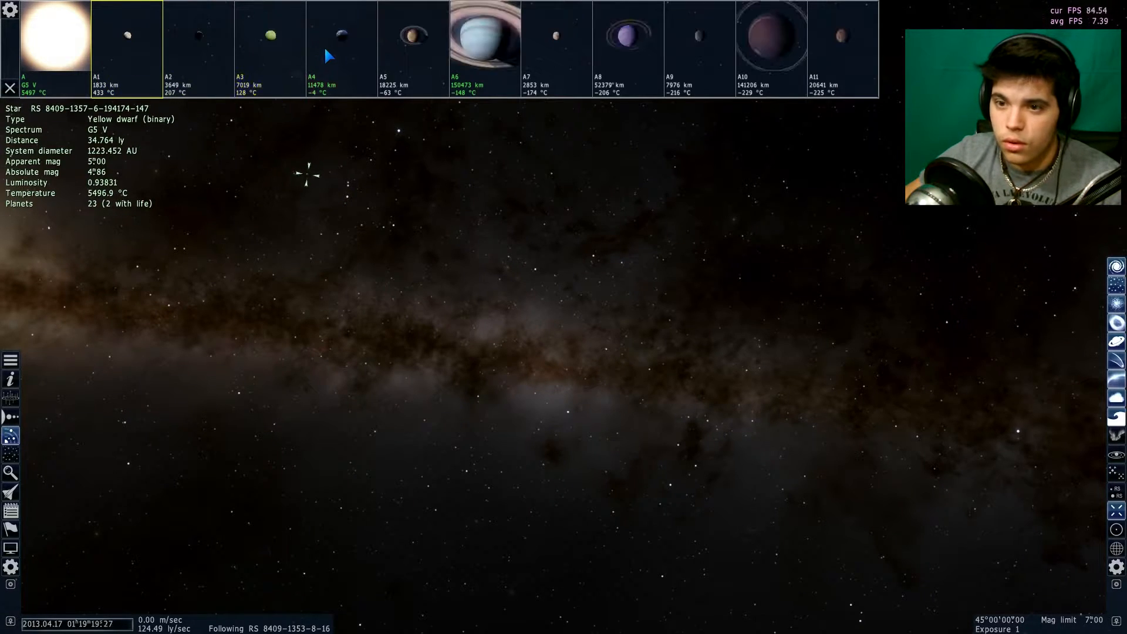
left_click(486, 39)
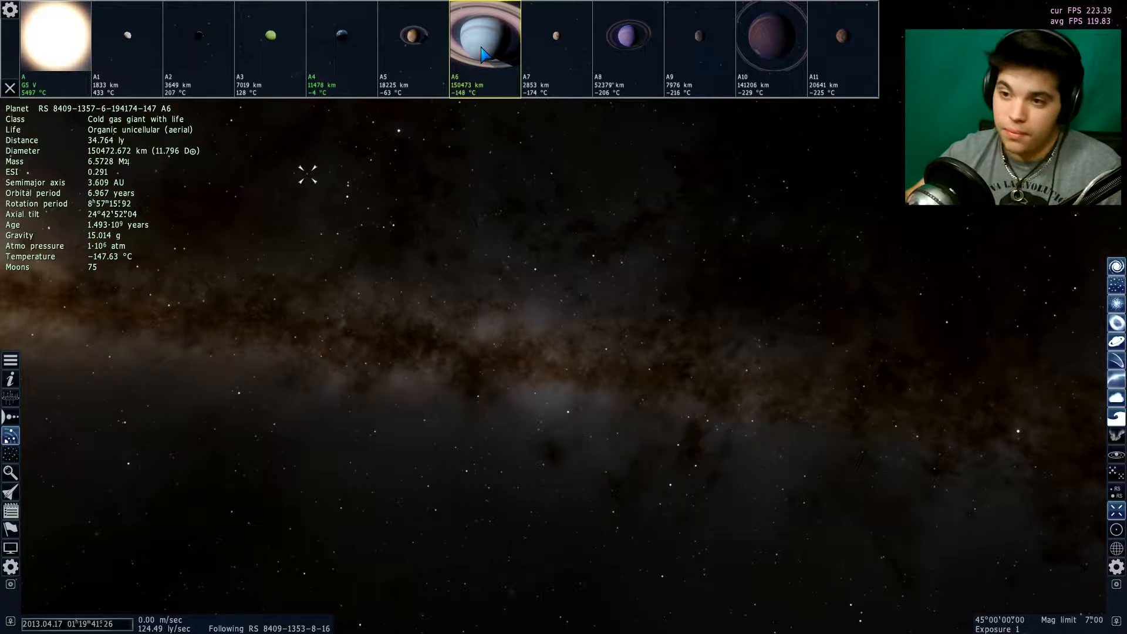
left_click(270, 48)
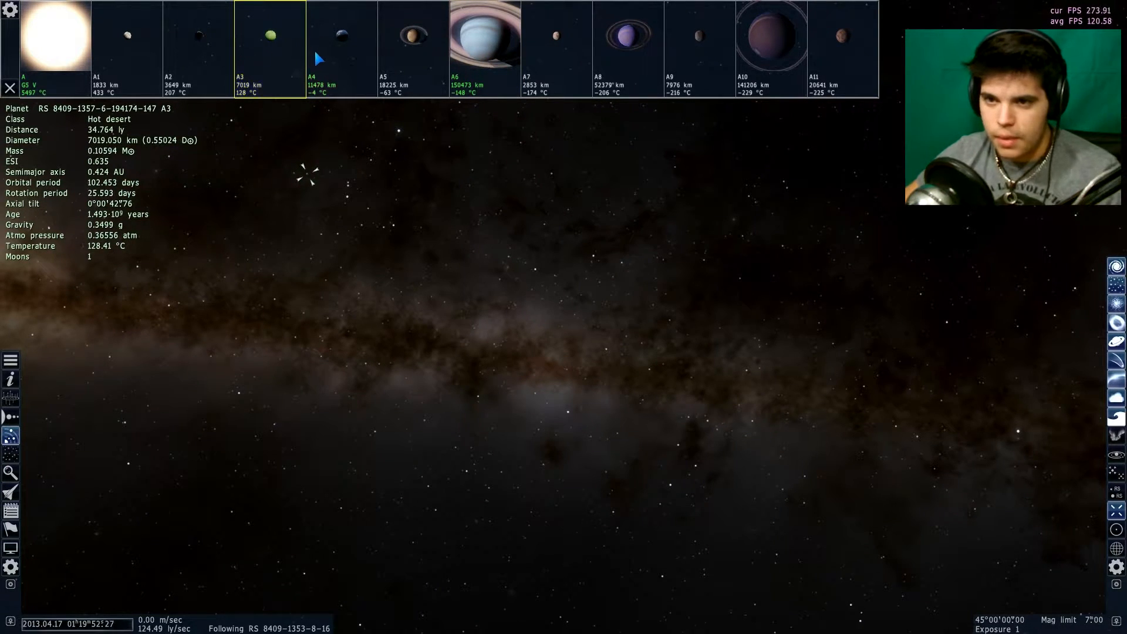
left_click(269, 35)
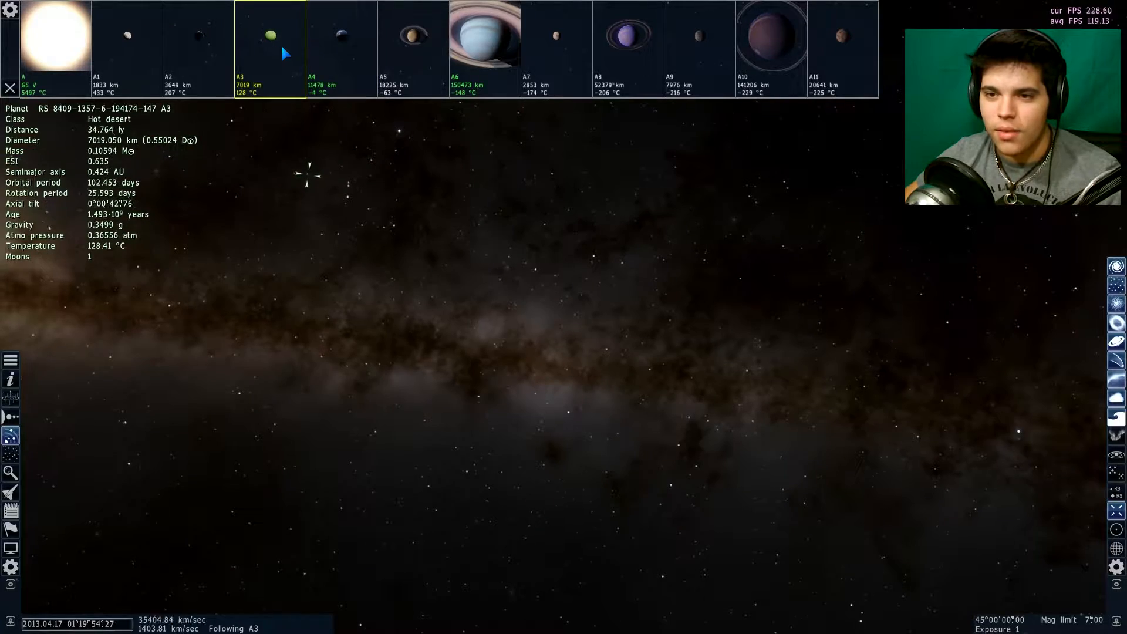
left_click(341, 42)
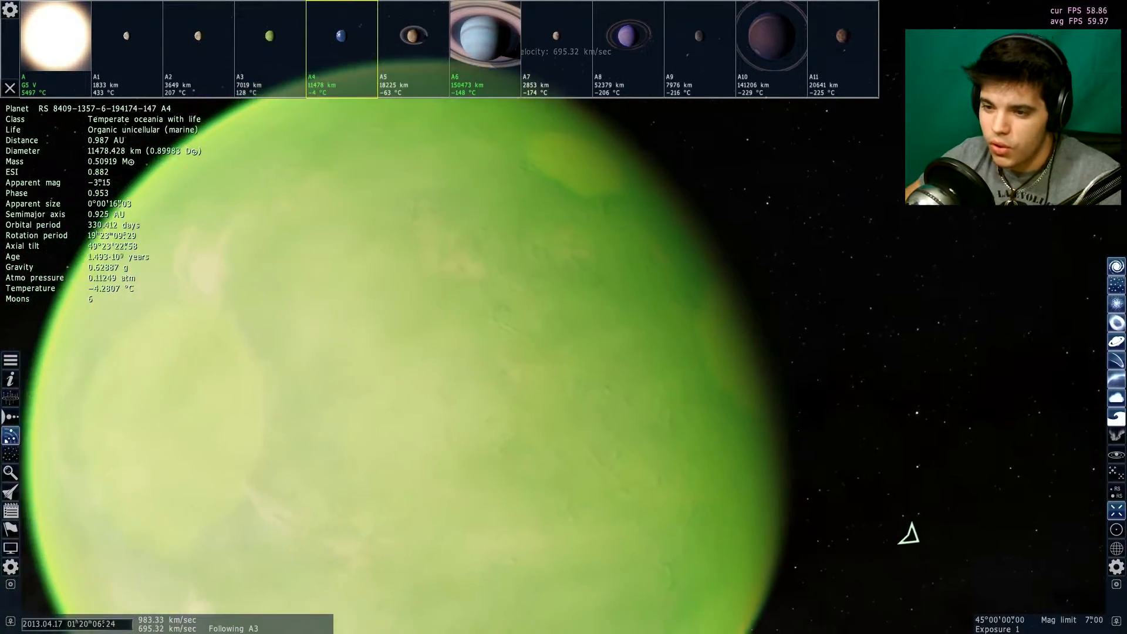
scroll("down", 3)
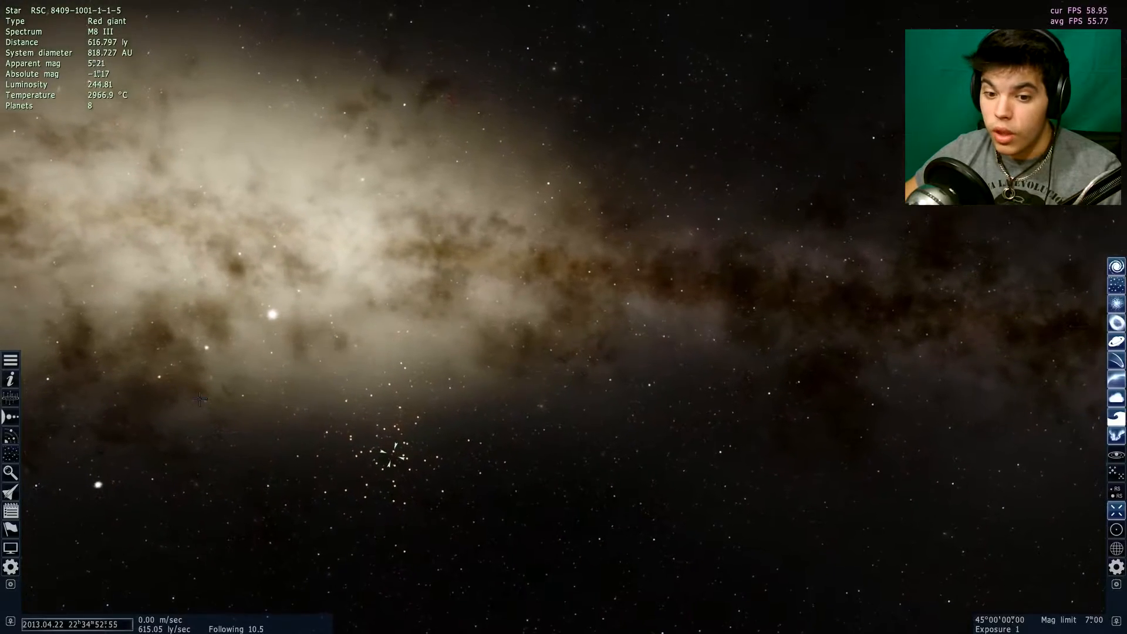
- Search for the pulsar PSR J1719-14 by name and fly to it
left_click(10, 473)
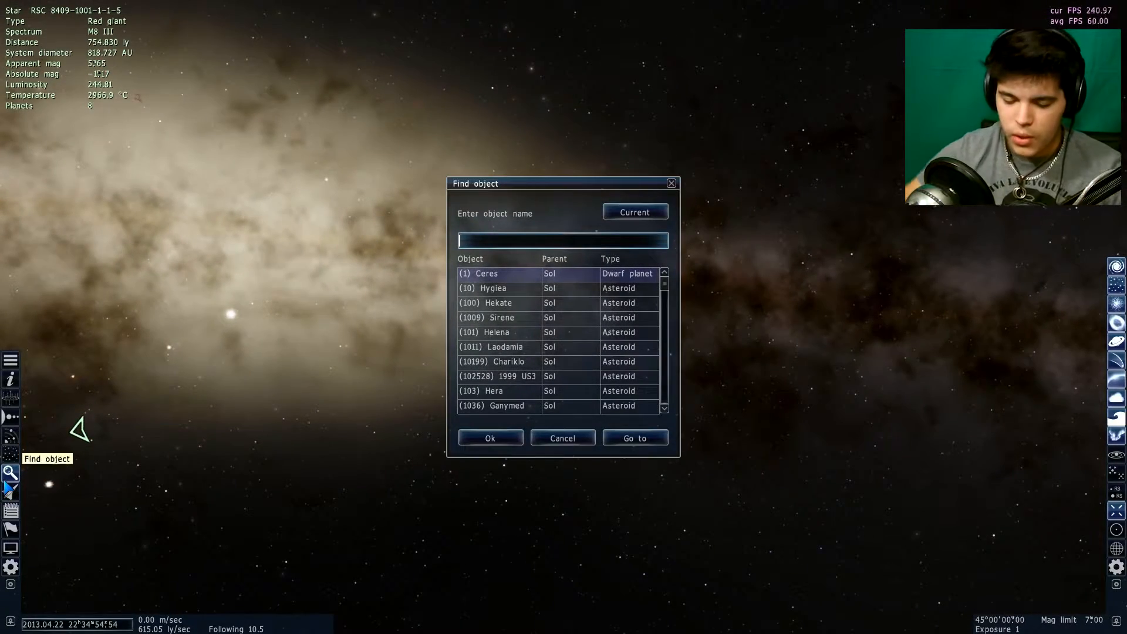
type("PSR")
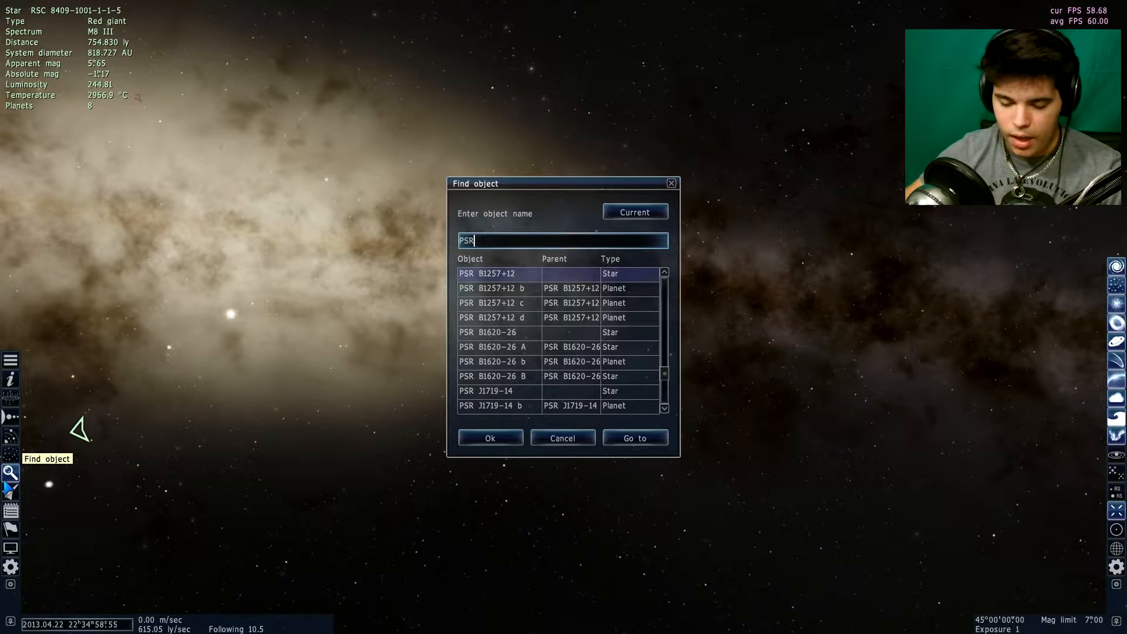
type("J0")
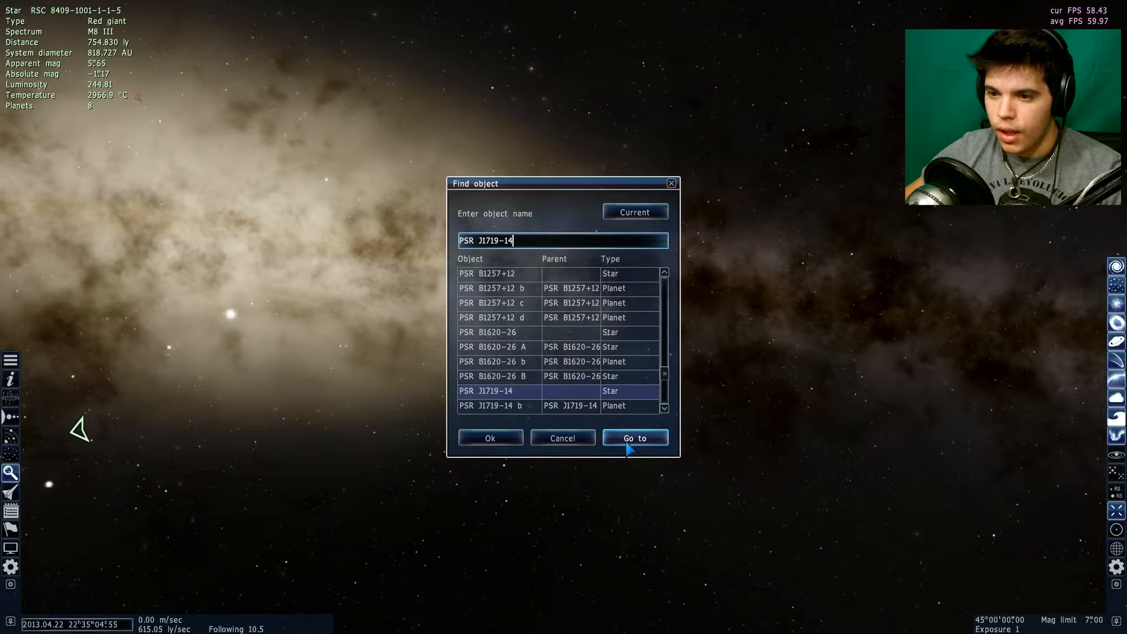
left_click(635, 438)
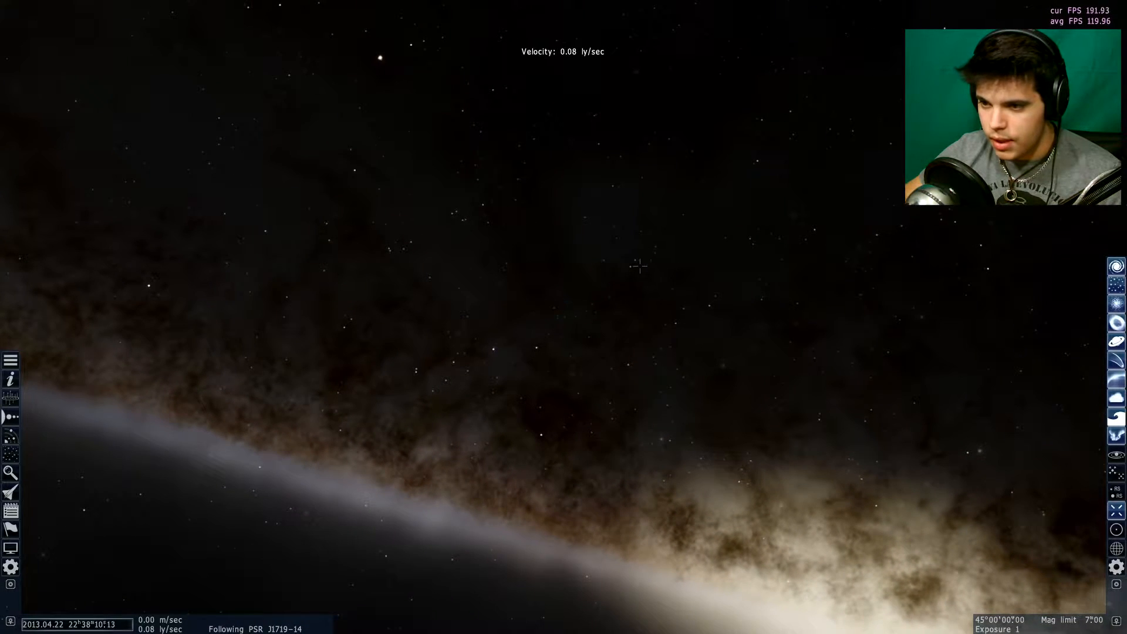
- Browse the orange dwarf binary's planetary system and list the bodies orbiting star B
left_click(633, 266)
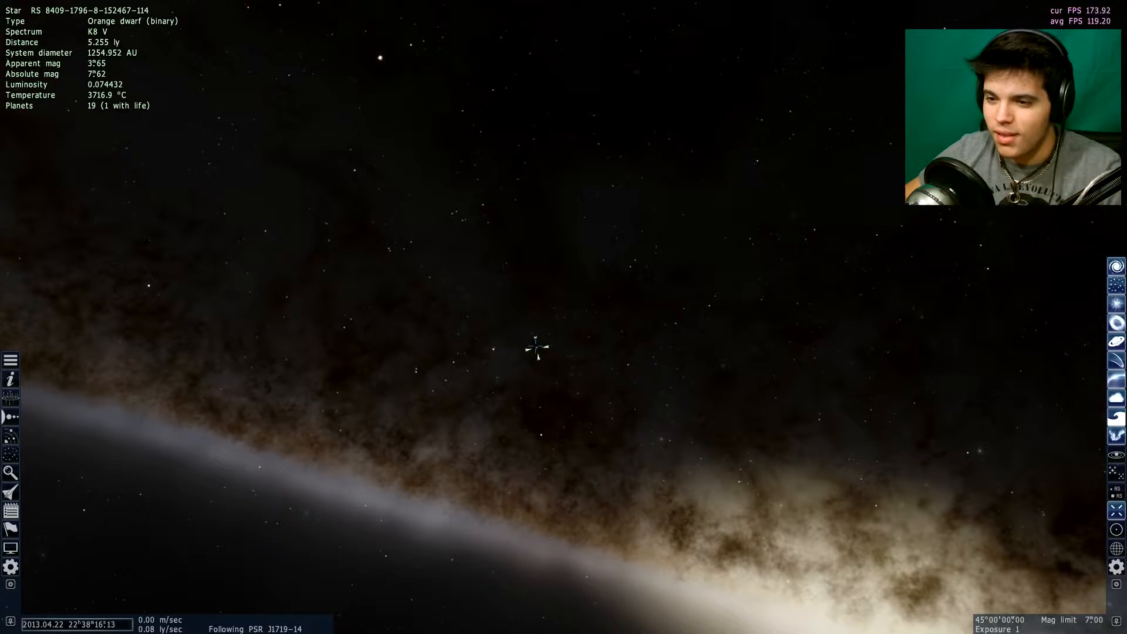
right_click(536, 349)
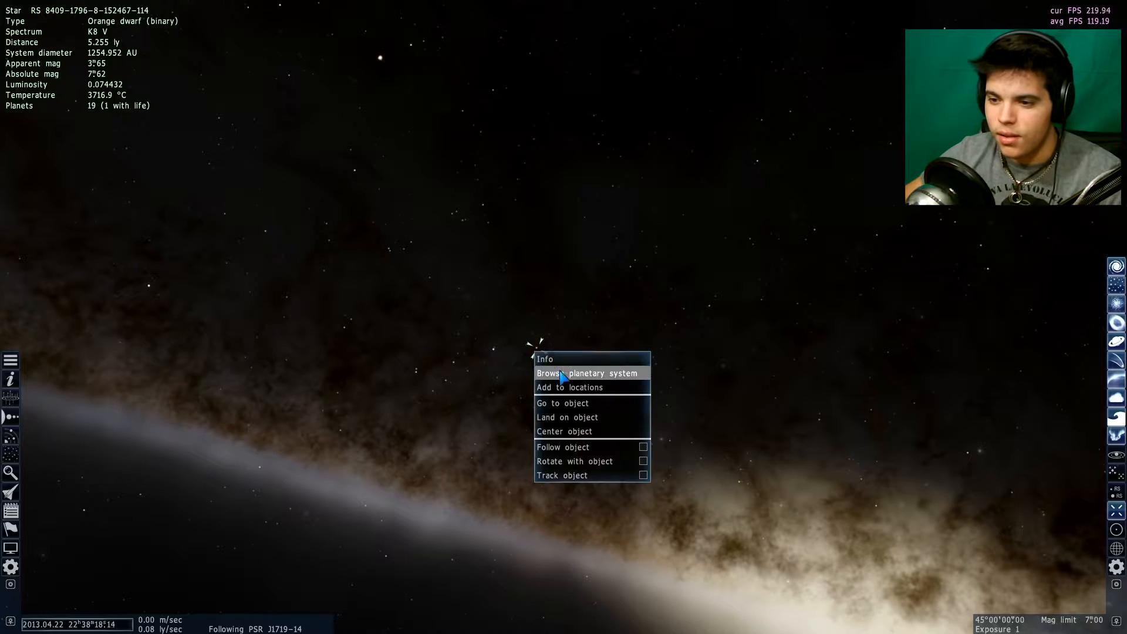
left_click(587, 373)
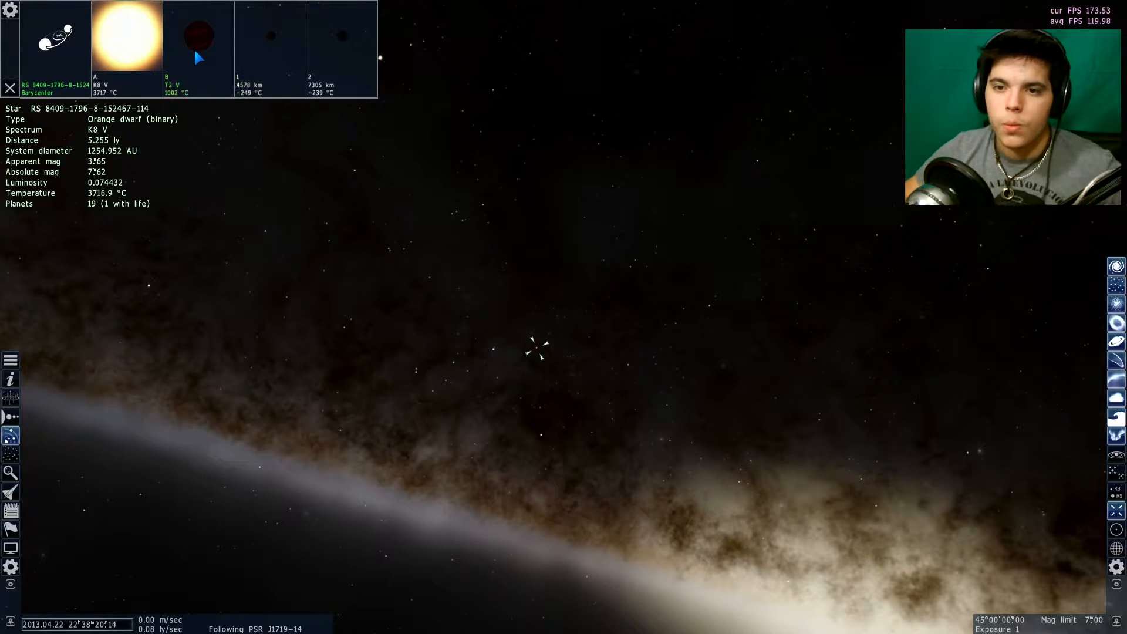
left_click(413, 47)
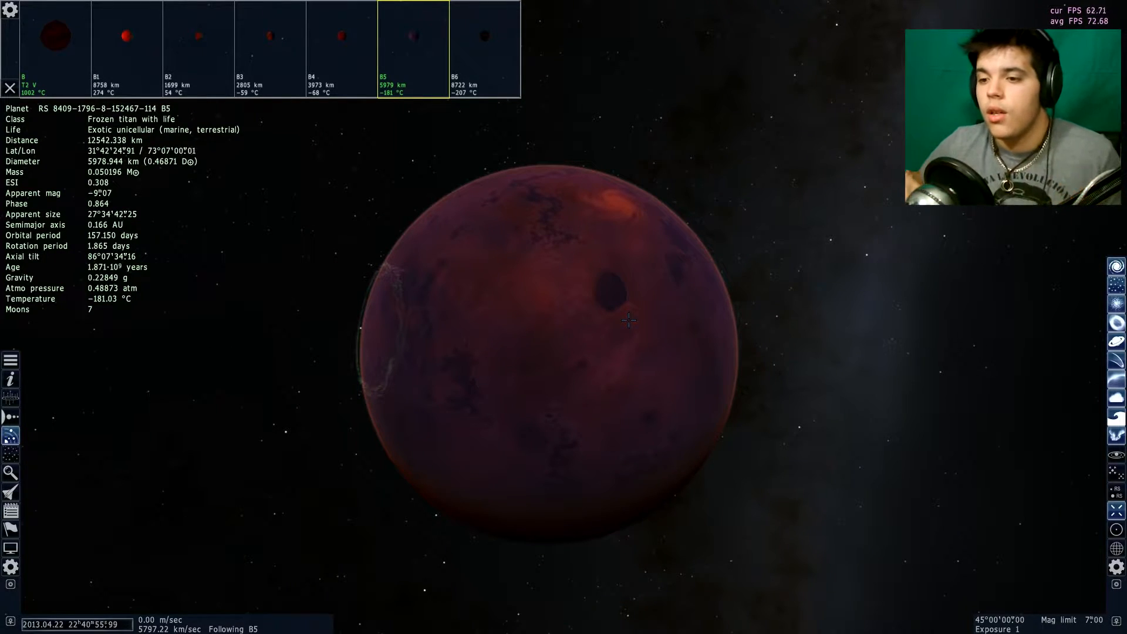
scroll("up", 3)
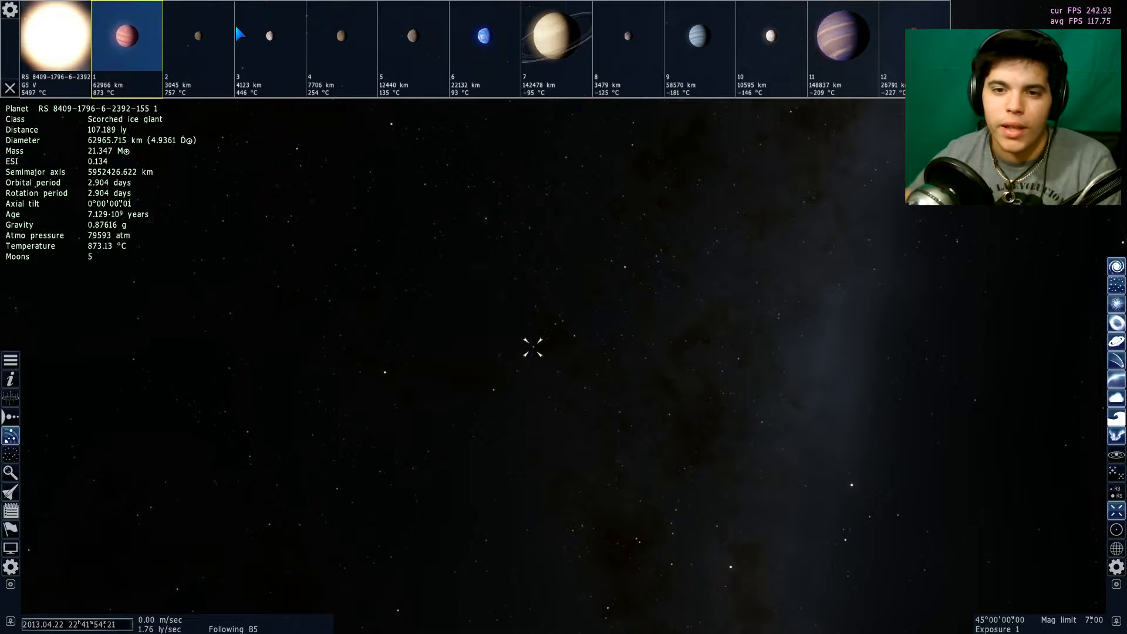
mouse_move(302, 39)
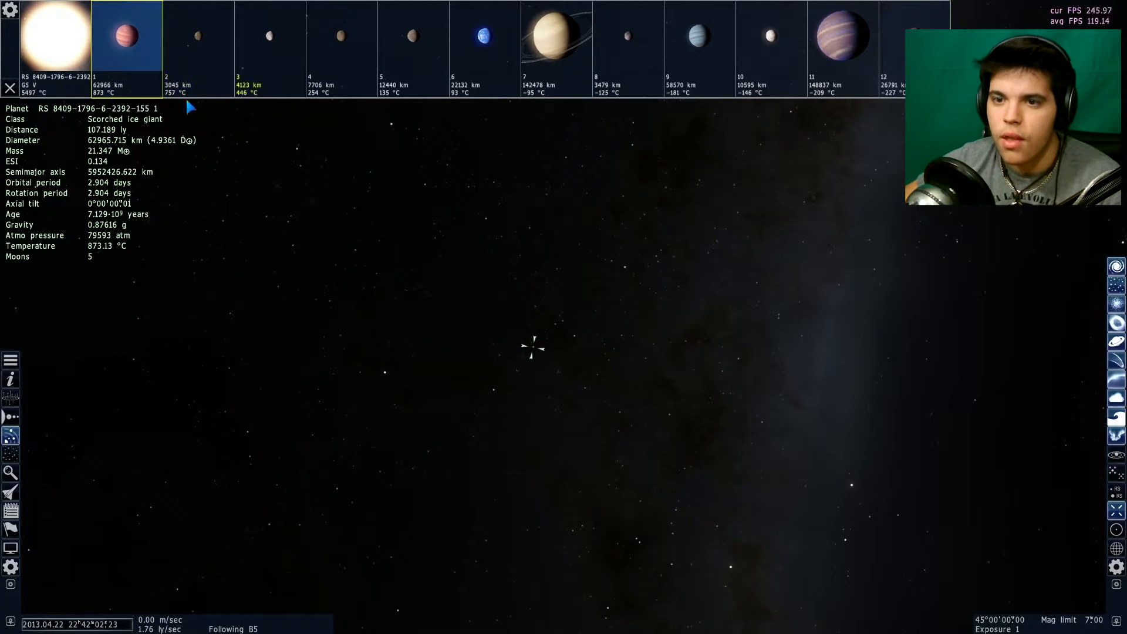
- Inspect planet 5, a hot desert, and planet 4 in the system browser
left_click(413, 36)
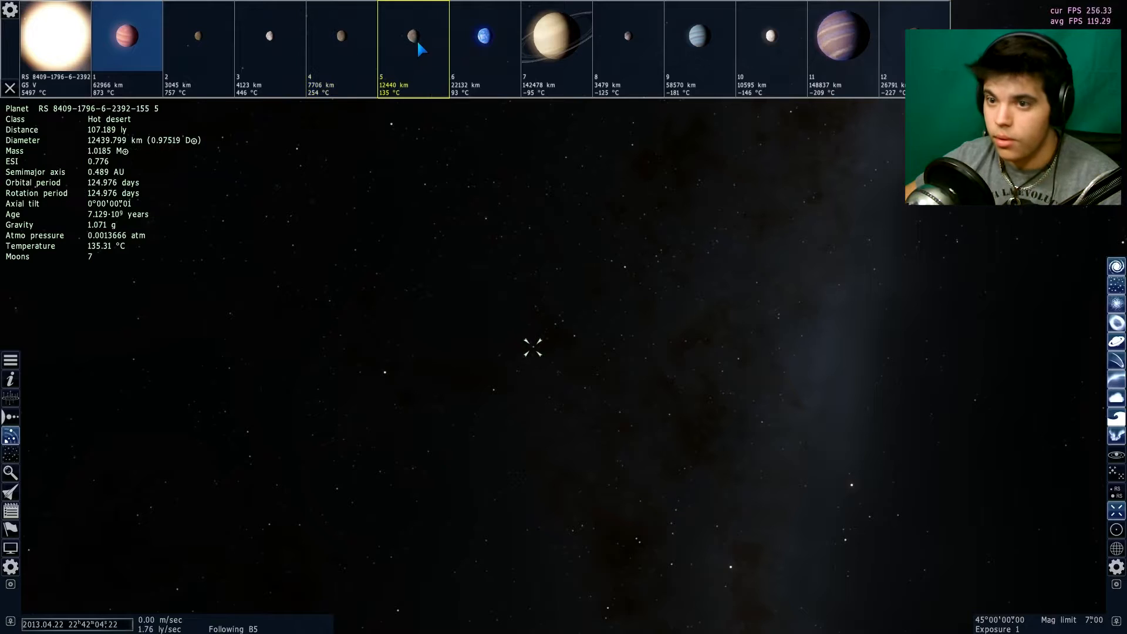
left_click(341, 36)
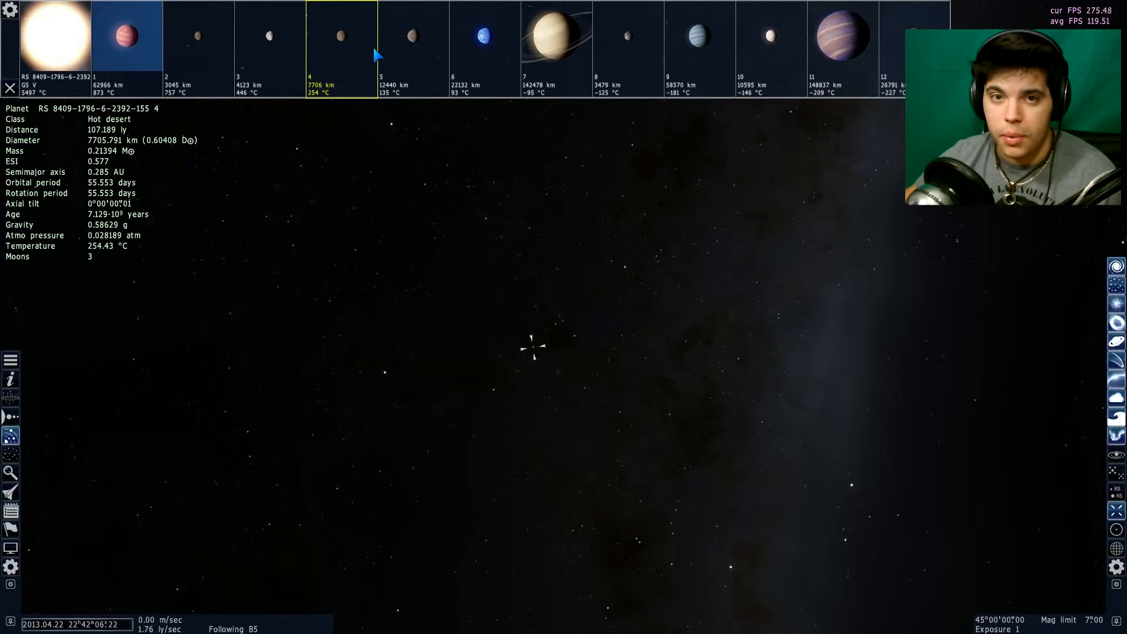
left_click(412, 35)
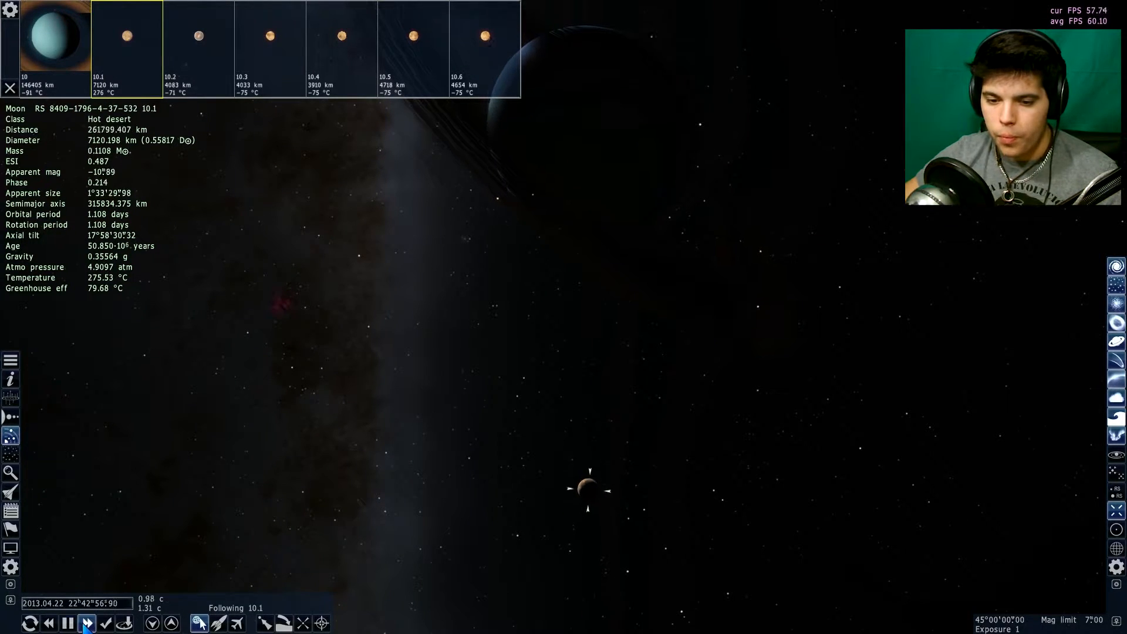
- Speed up time twice so moon 10.1 orbits planet 10, then pause
left_click(86, 624)
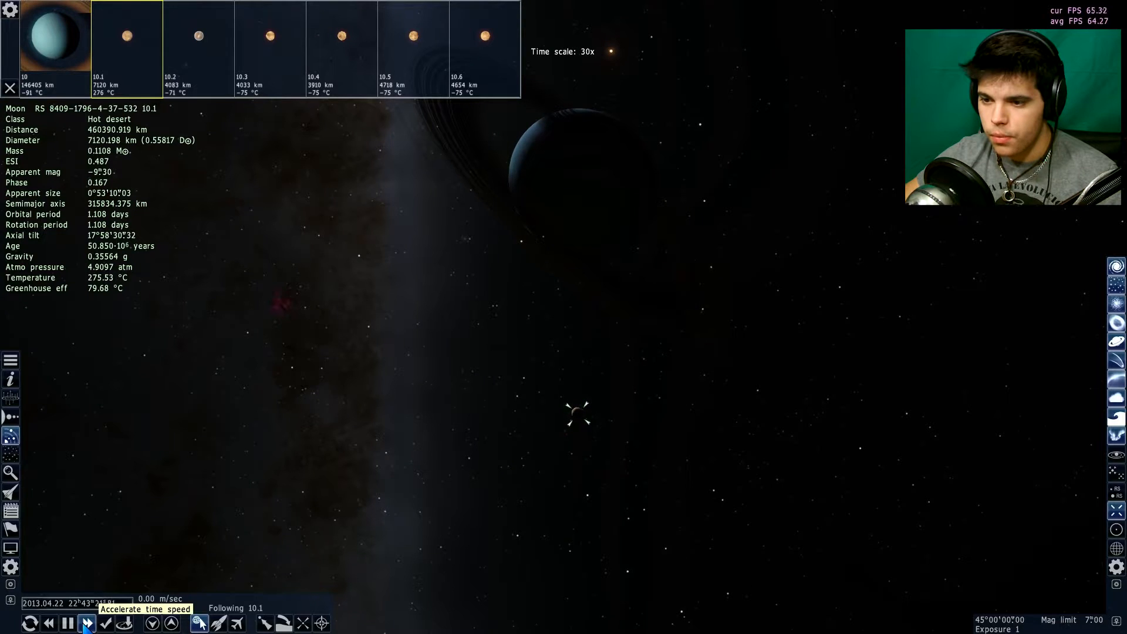
left_click(84, 622)
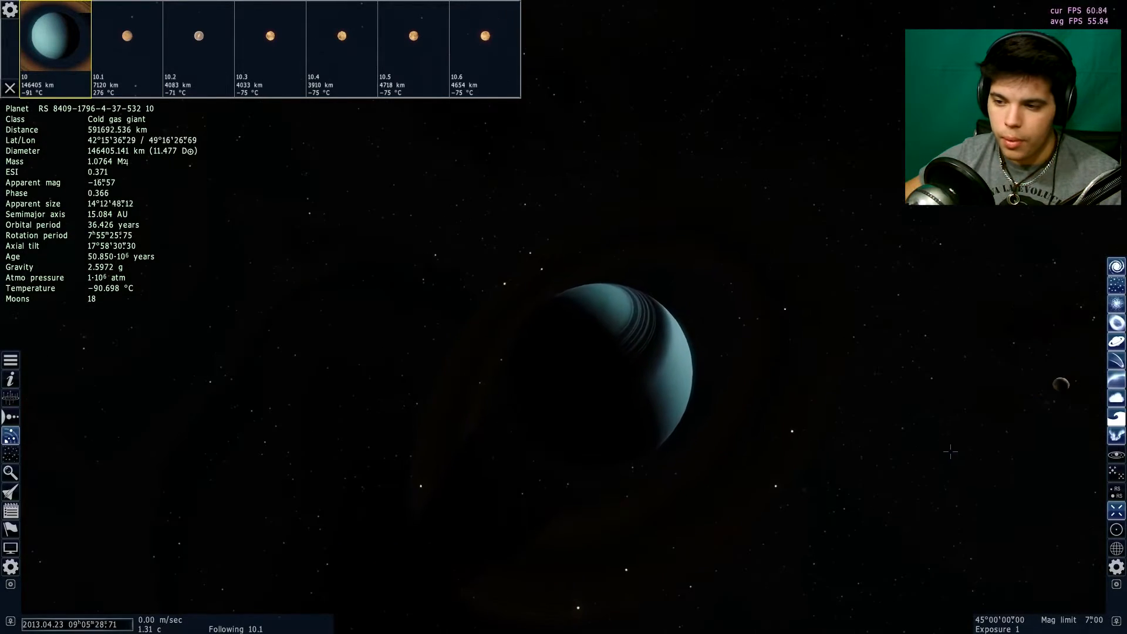
left_click(127, 36)
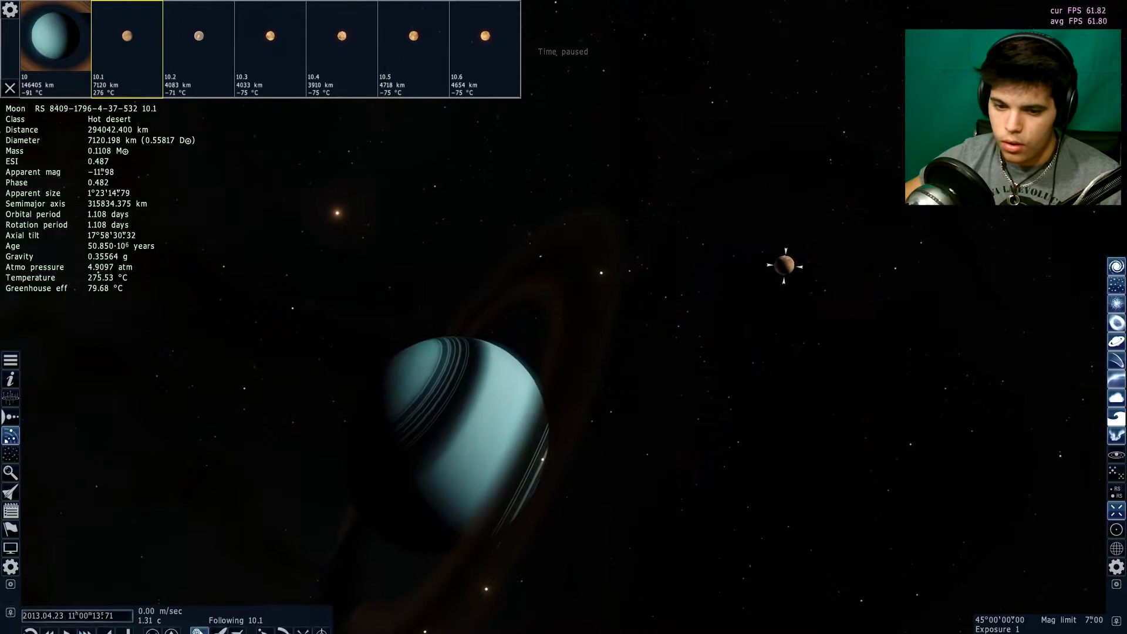
left_click(85, 622)
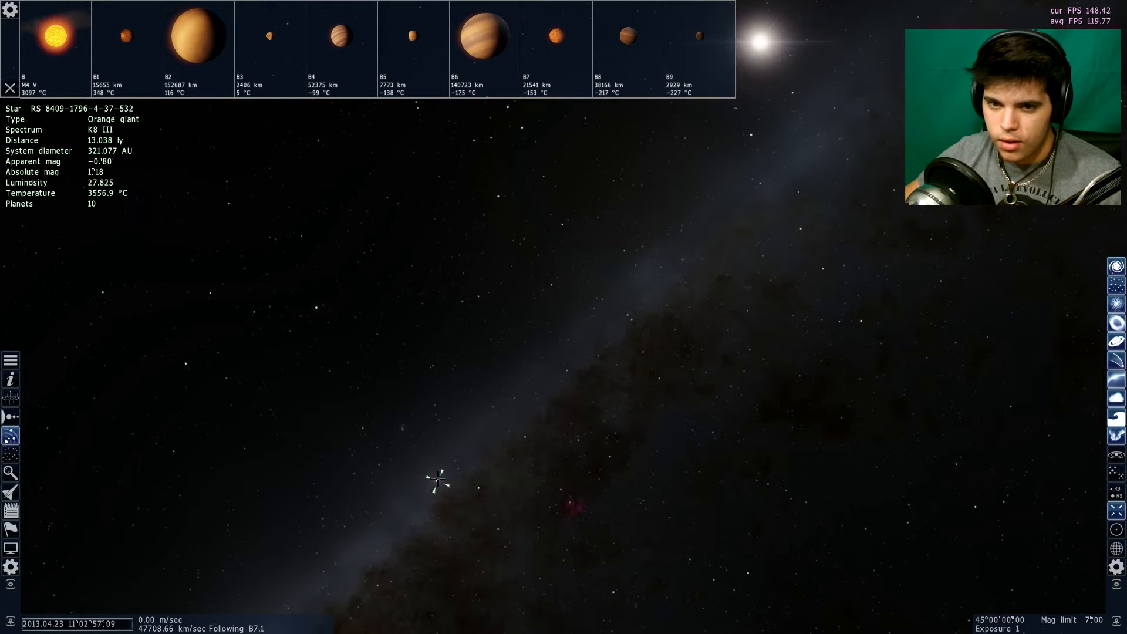
- List the orange giant's ten planets and select planet 9, a warm desert with 20 moons
left_click(10, 88)
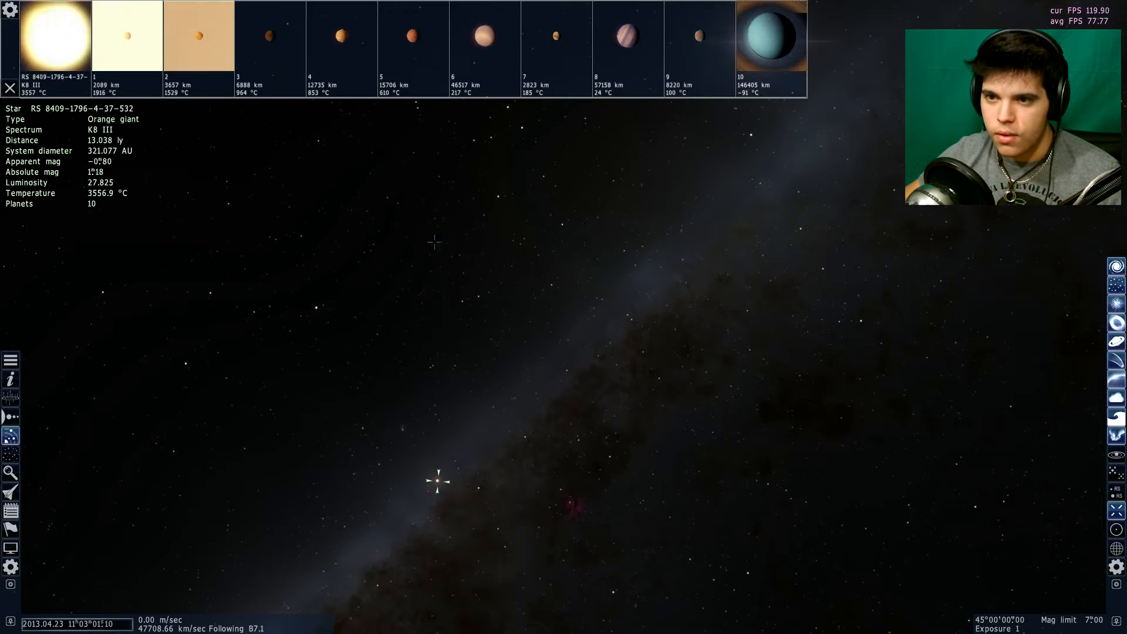
left_click(698, 47)
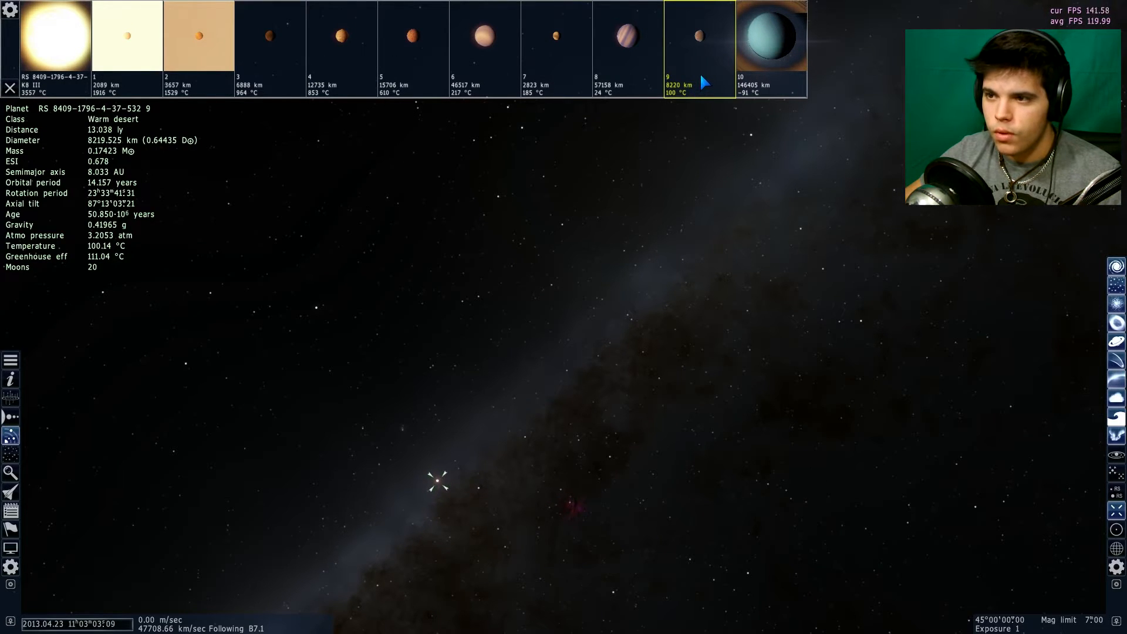